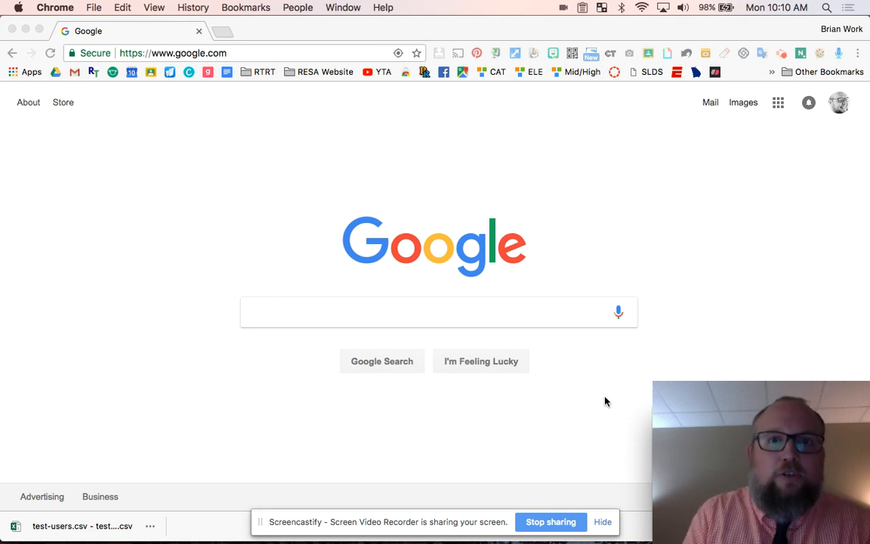
{"action": "mouse_move", "coordinate": [435, 183]}
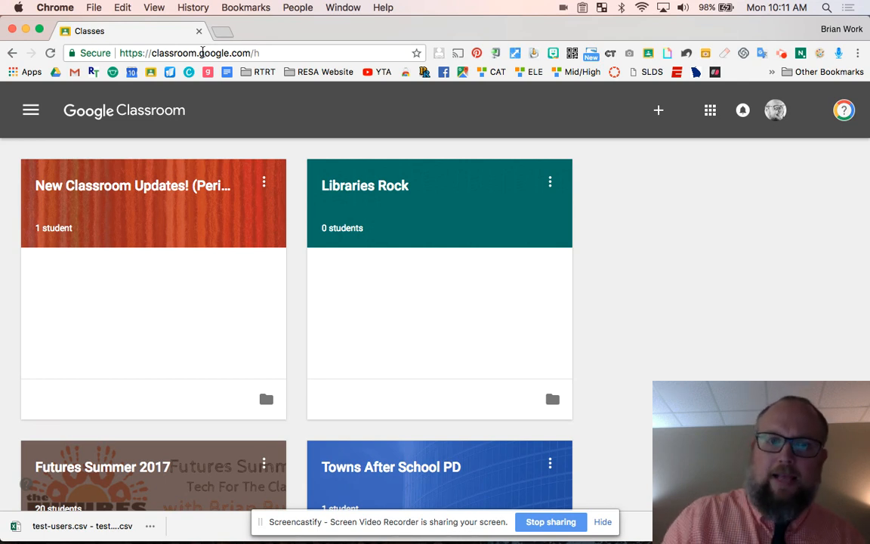
{"action": "mouse_move", "coordinate": [203, 335]}
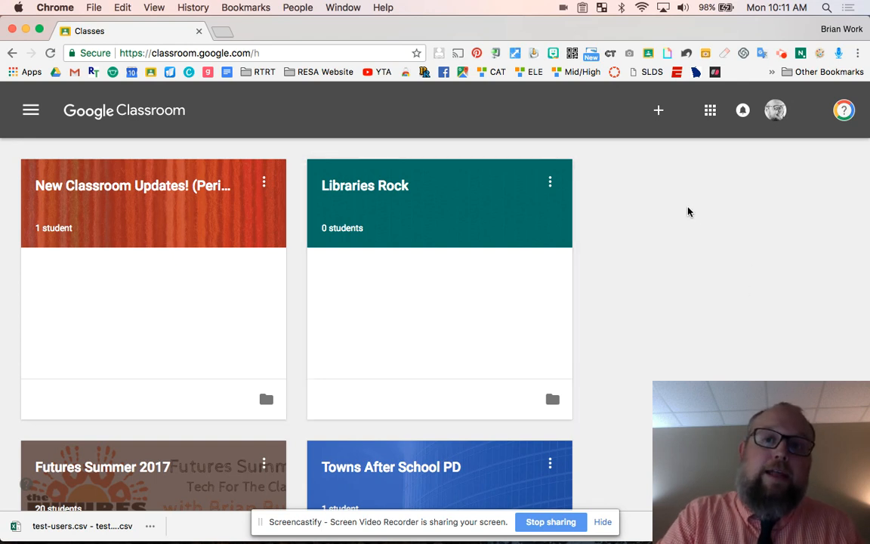
{"action": "mouse_move", "coordinate": [658, 106]}
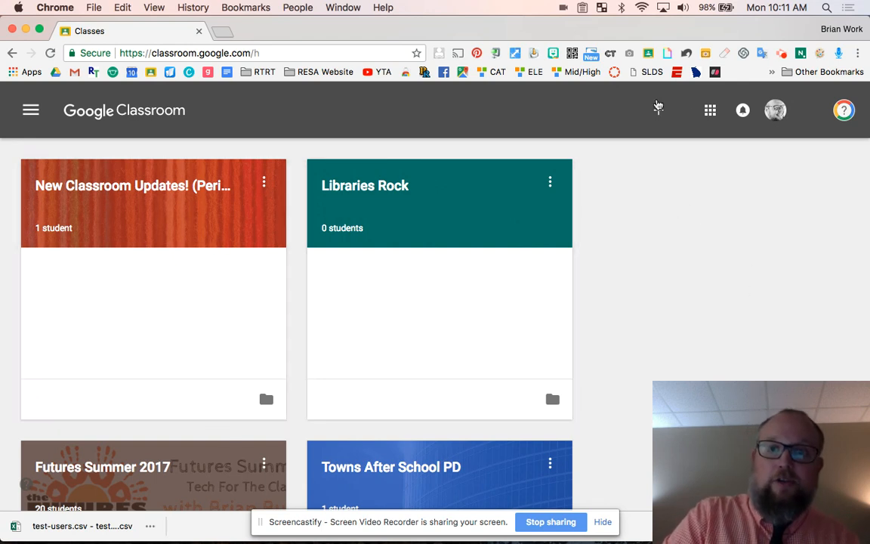
Step: Show the class cards and open the 'New Classroom Updates!' class
{"action": "left_click", "coordinate": [658, 109]}
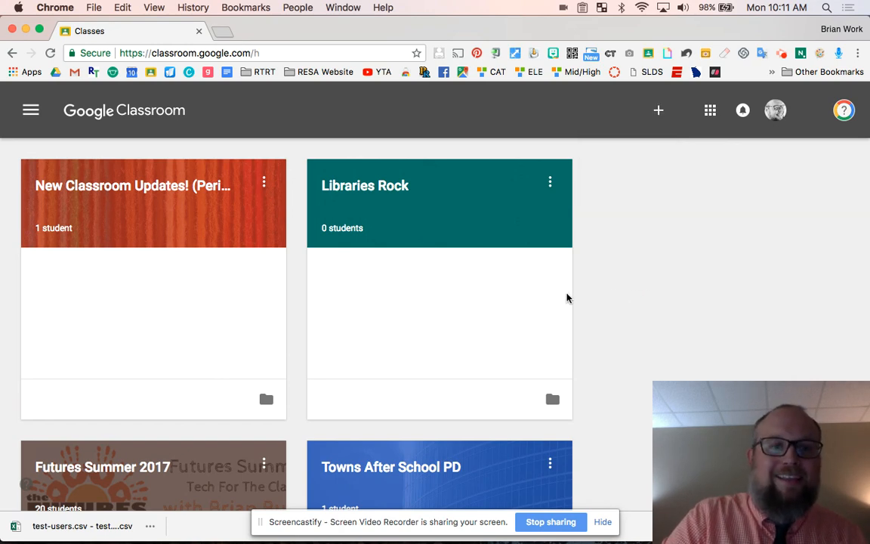
{"action": "left_click", "coordinate": [132, 185]}
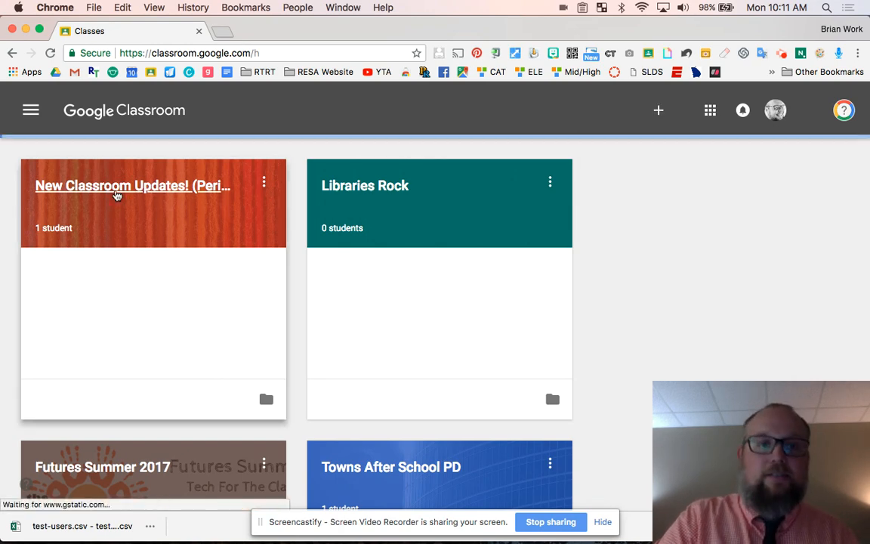
Step: Open the 'New Classroom Updates! (Period 1)' class to show its Stream, Classwork and People tabs
{"action": "left_click", "coordinate": [132, 185]}
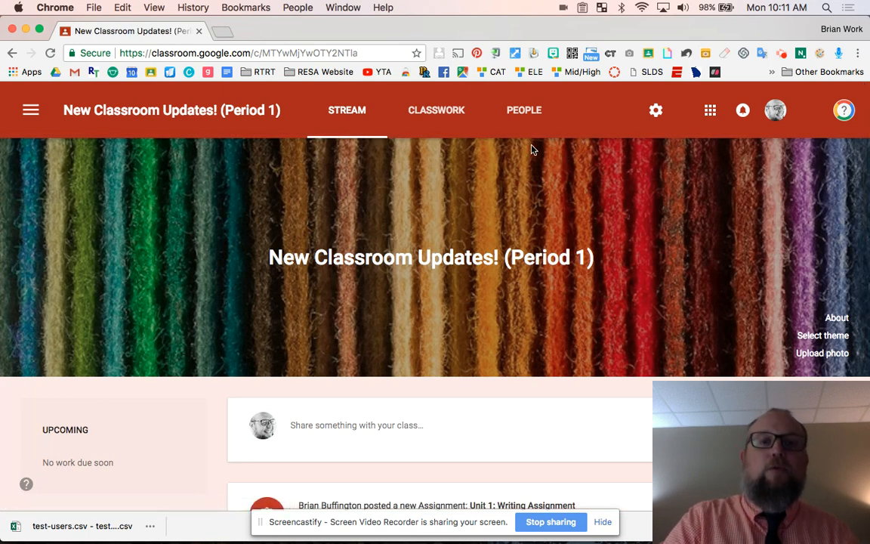
{"action": "mouse_move", "coordinate": [437, 110]}
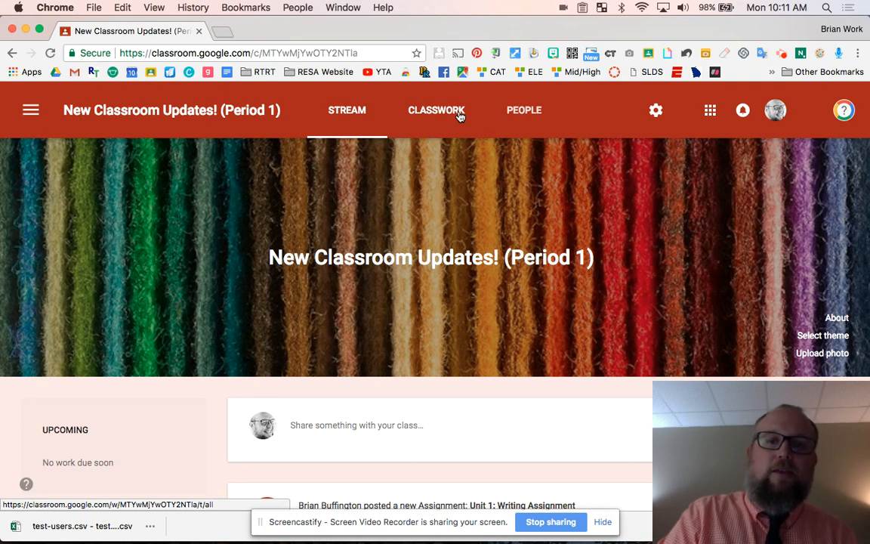
{"action": "mouse_move", "coordinate": [347, 120]}
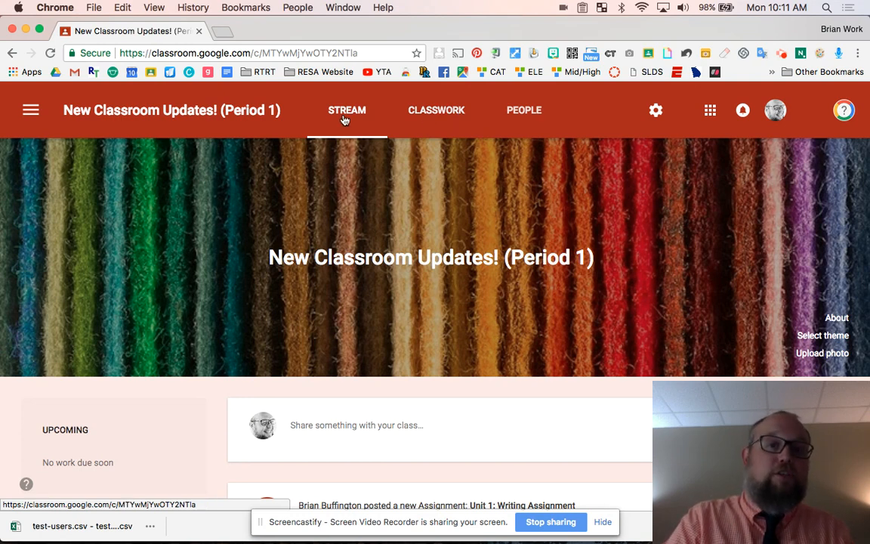
{"action": "mouse_move", "coordinate": [342, 122]}
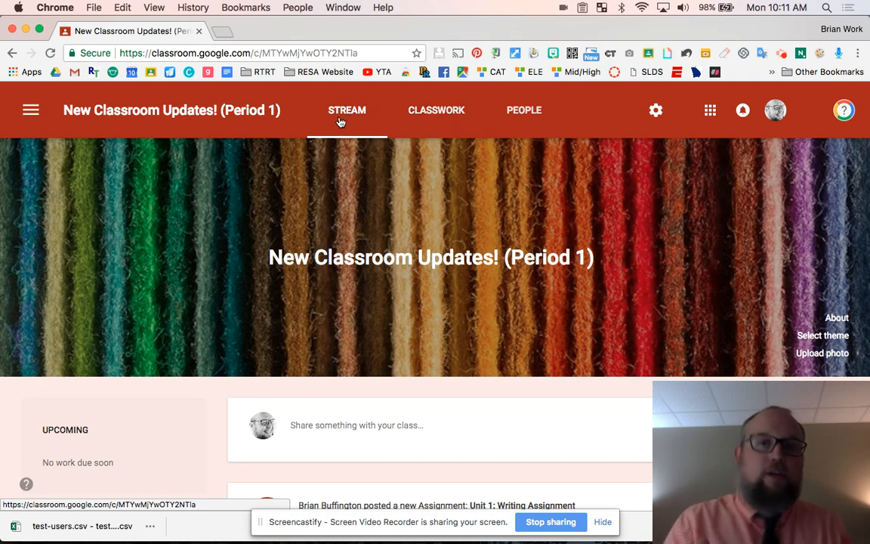